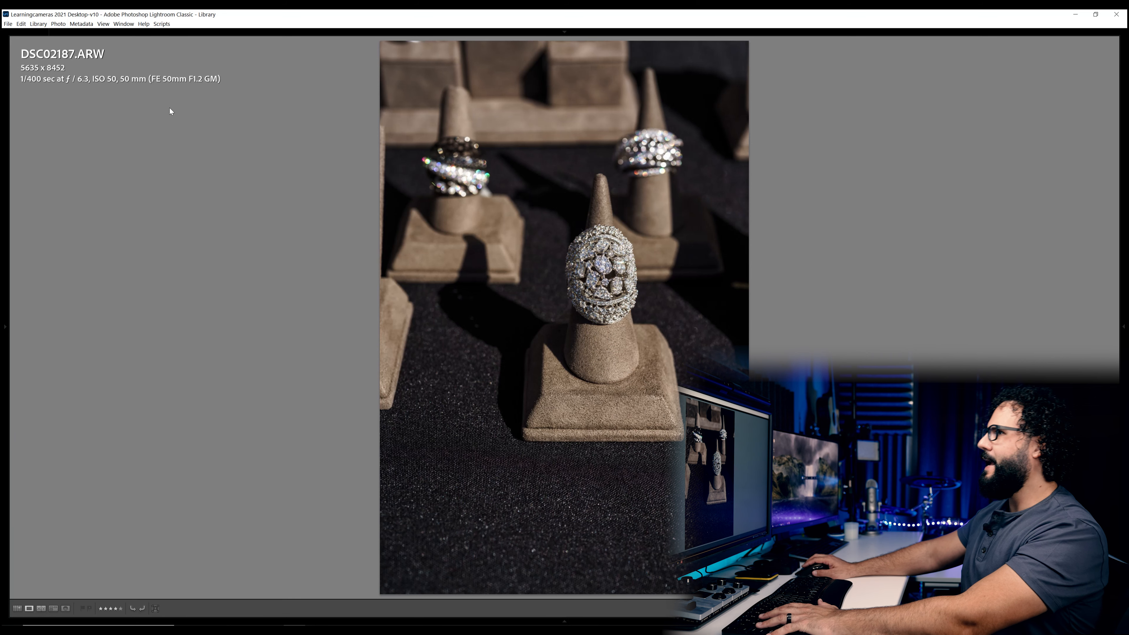
mouse_move(263, 128)
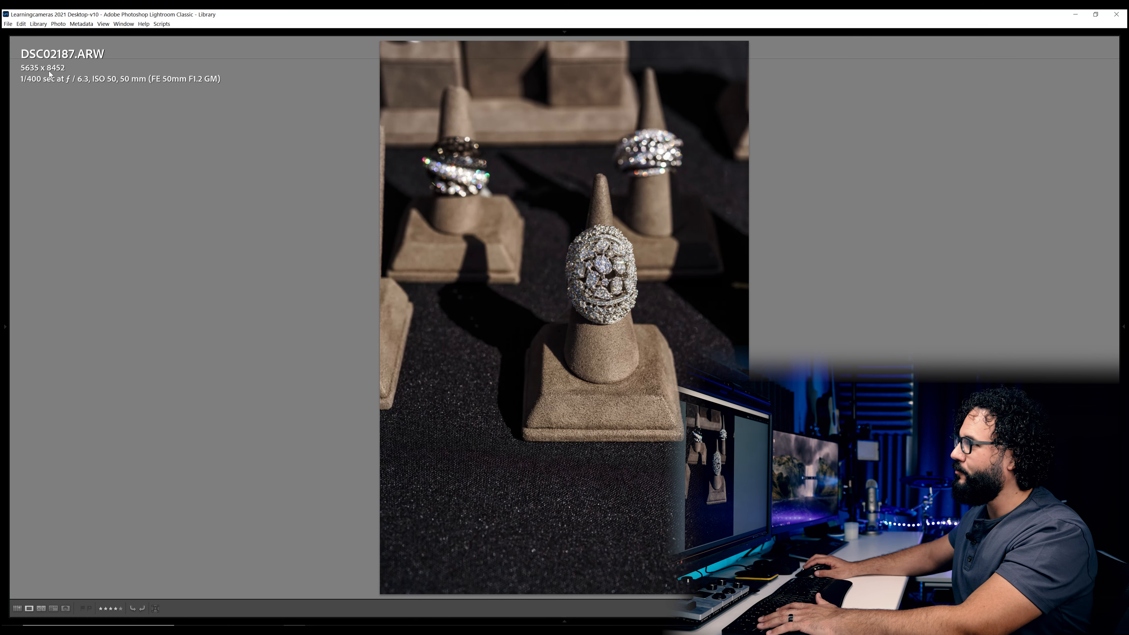
Step: Bring up the Photo menu of actions for the ring photo DSC02187.ARW
click(57, 24)
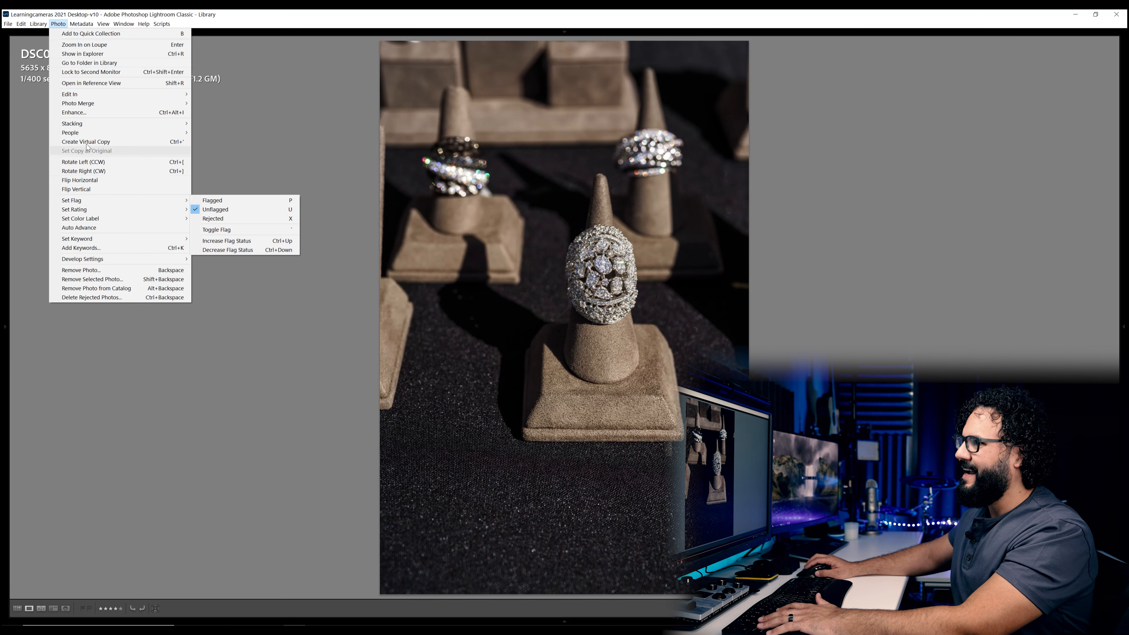
Step: Start Enhance on the ring photo with Super Resolution checked for 2x resolution
click(74, 112)
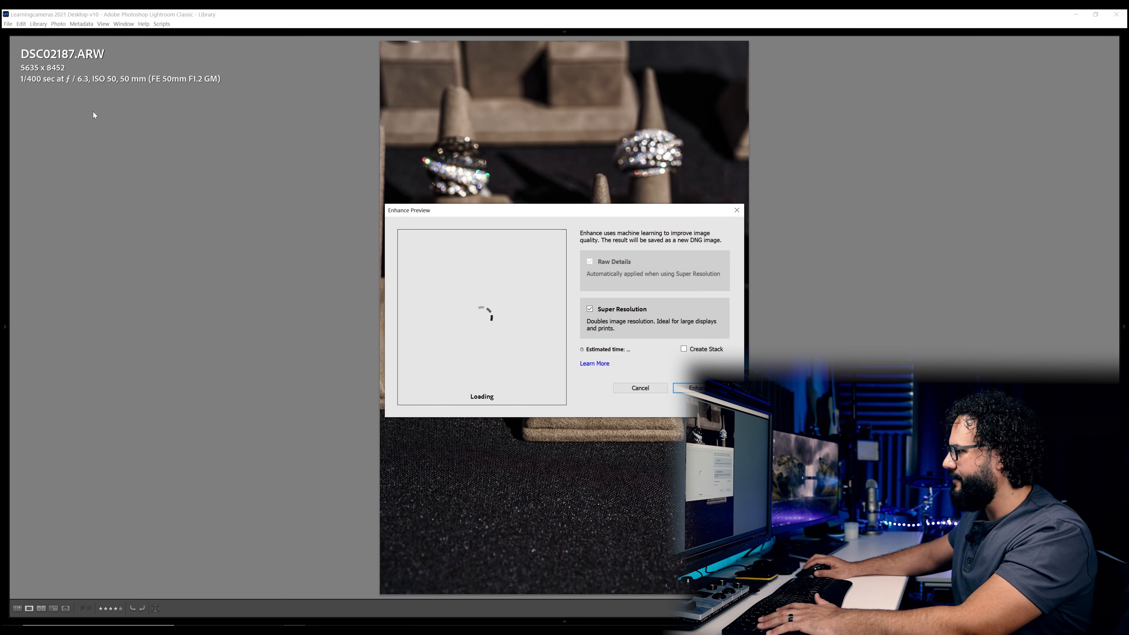
mouse_move(427, 308)
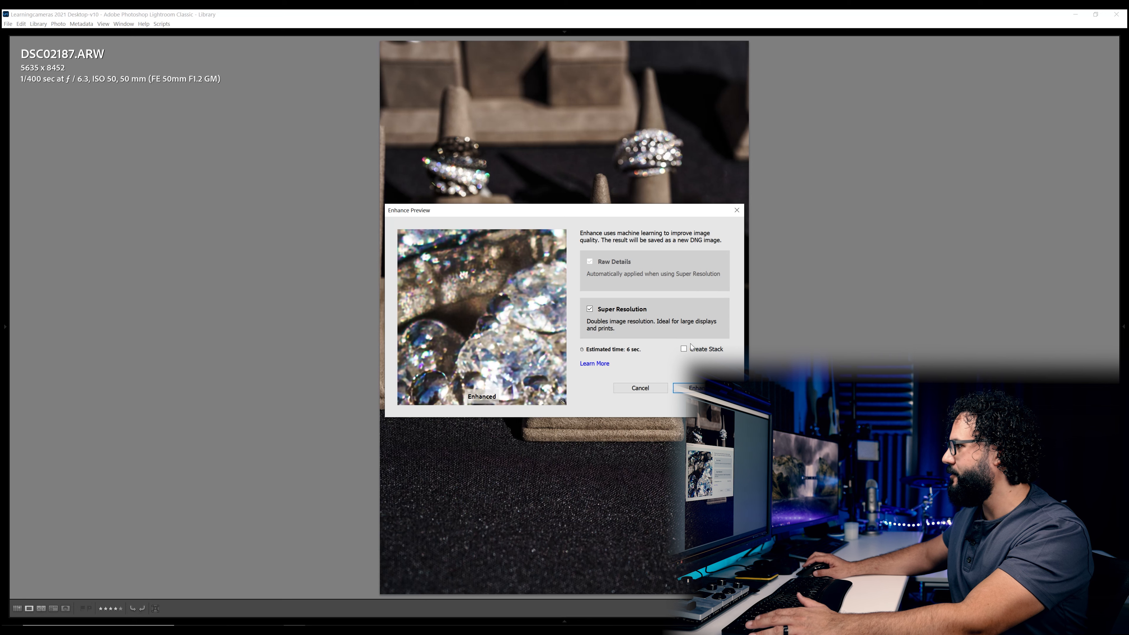
mouse_move(617, 346)
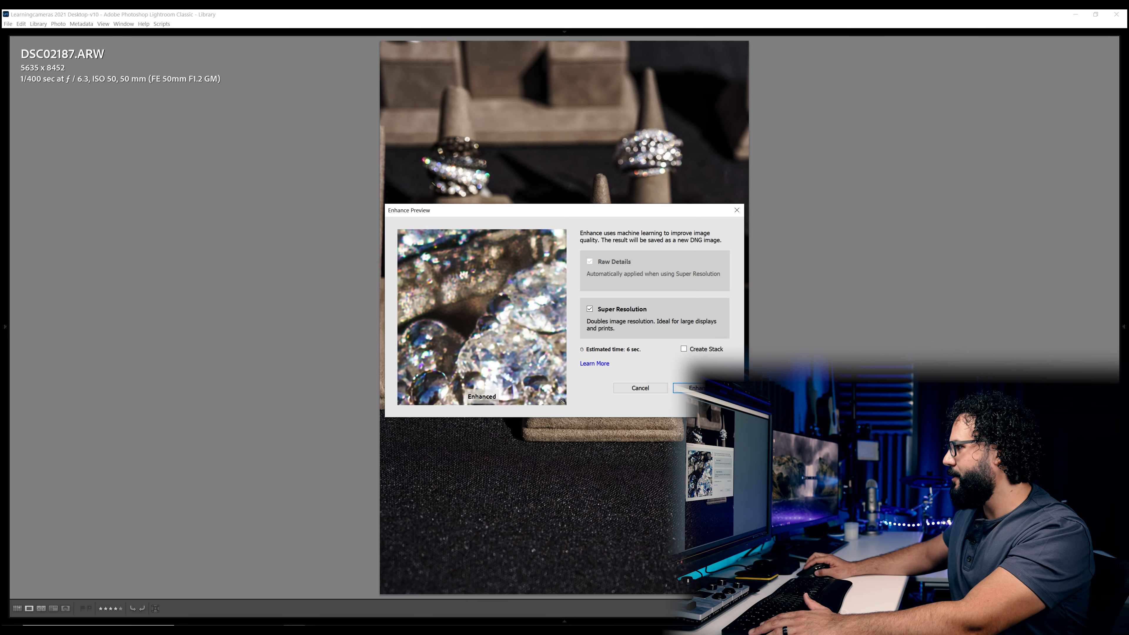
Step: Run Enhance to create the 11269 x 16904 DSC02187-Enhanced-2.dng beside the original
click(696, 388)
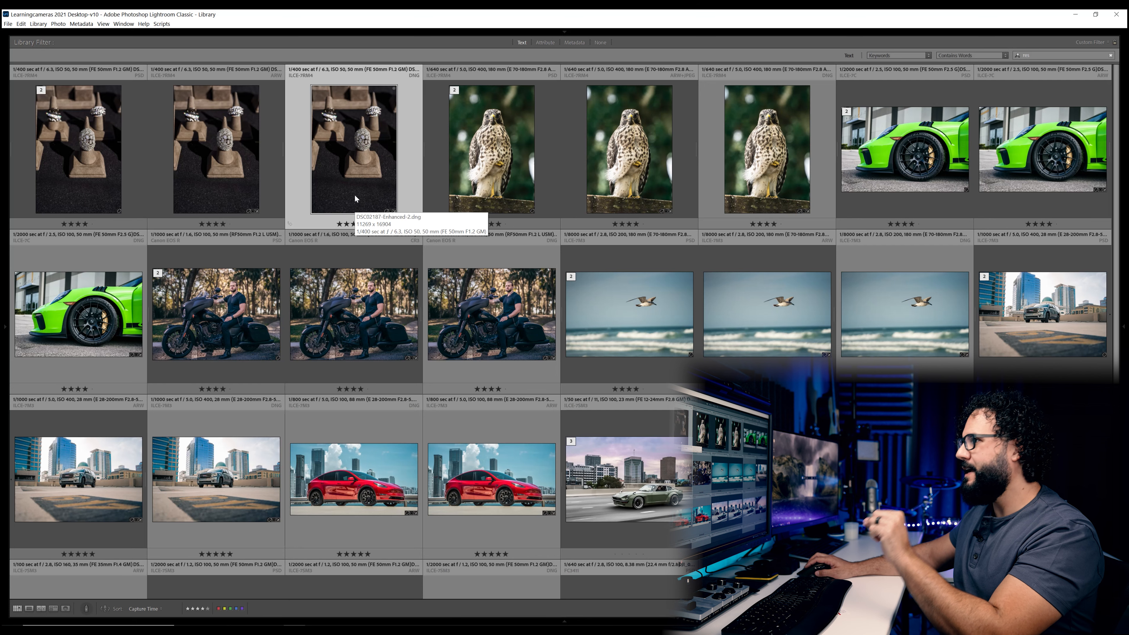
mouse_move(257, 155)
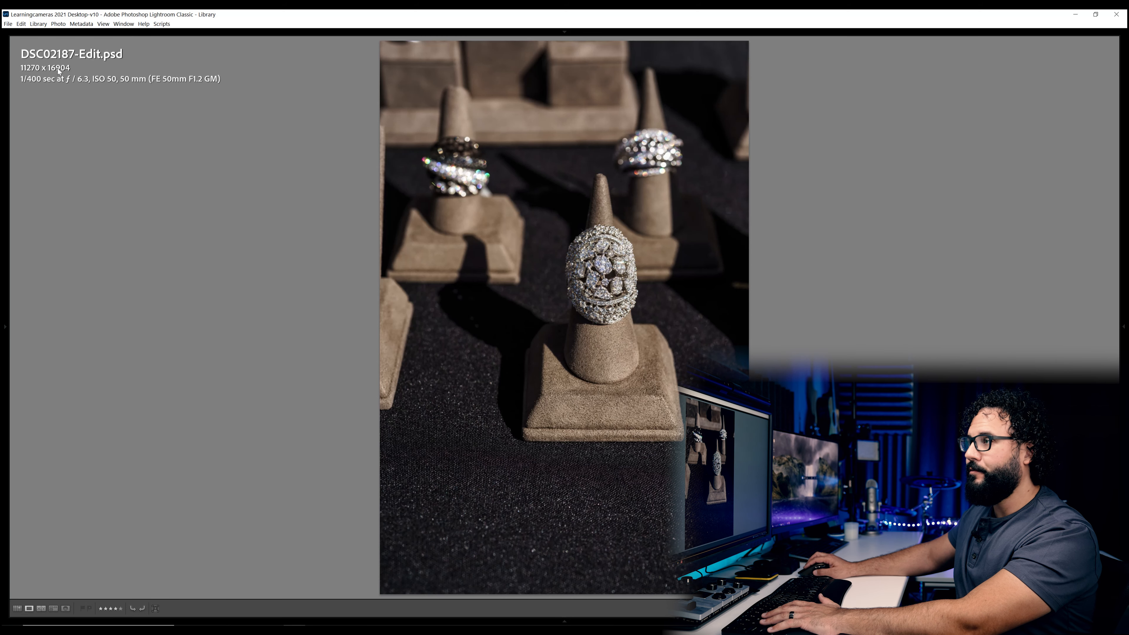
mouse_move(207, 131)
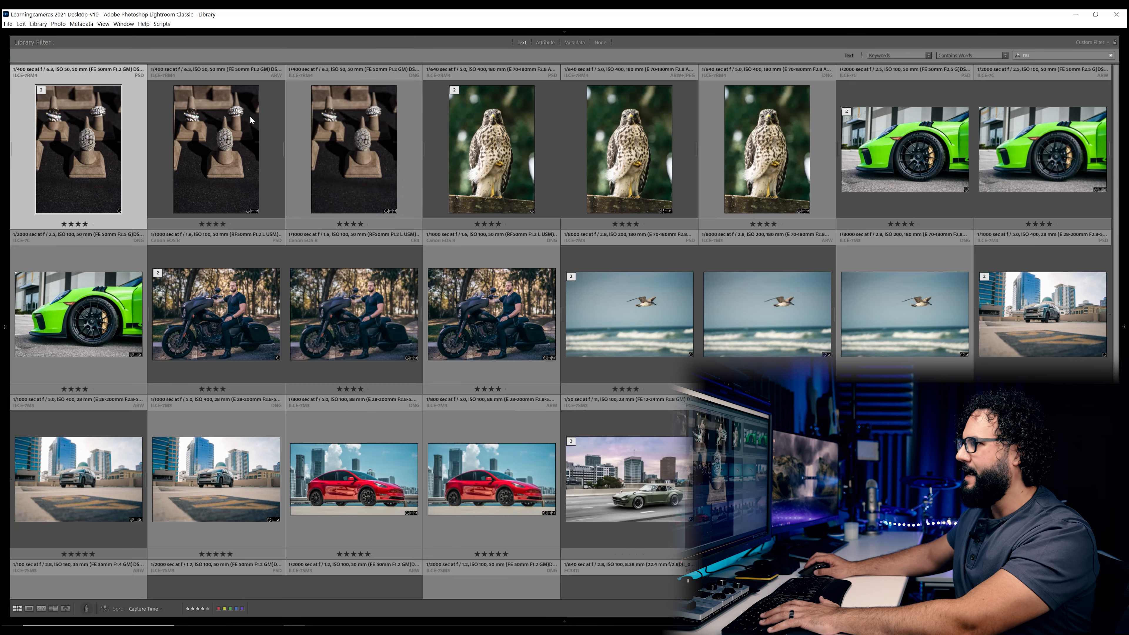
Step: Show the Enhanced DNG and the Photoshop-upscaled PSD side by side, zoomed into the ring's diamonds
click(29, 609)
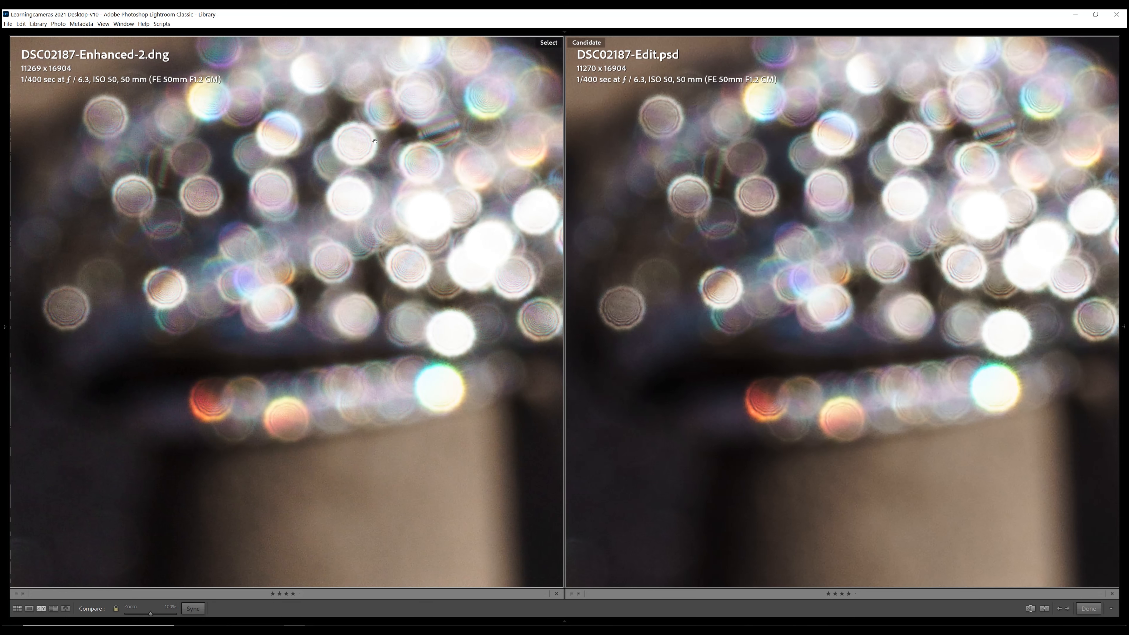
mouse_move(410, 265)
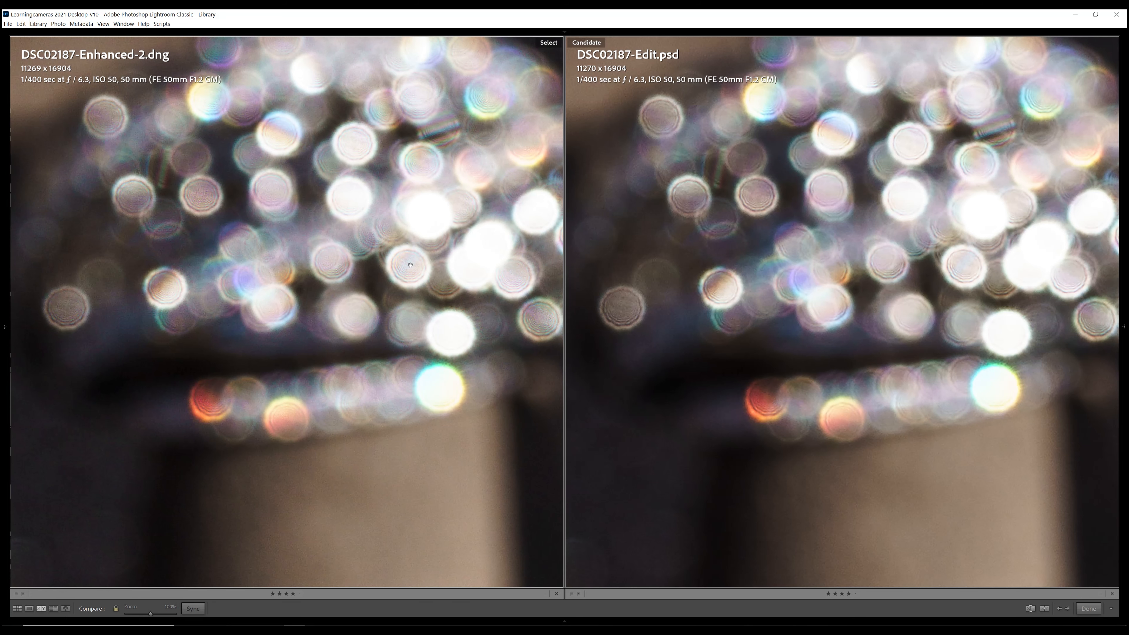